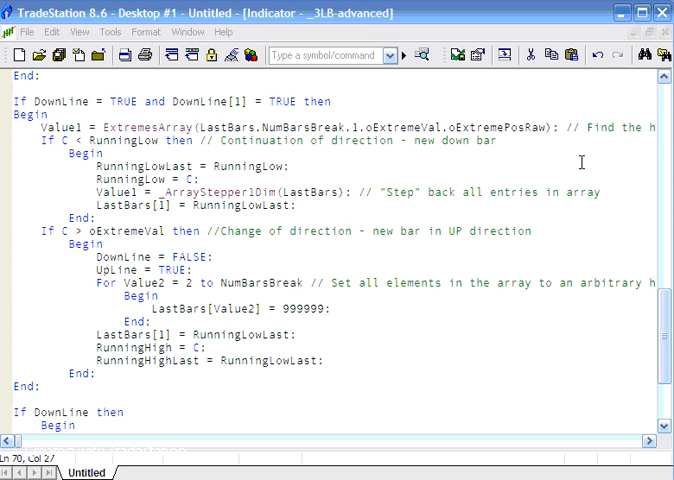
mouse_move(188, 32)
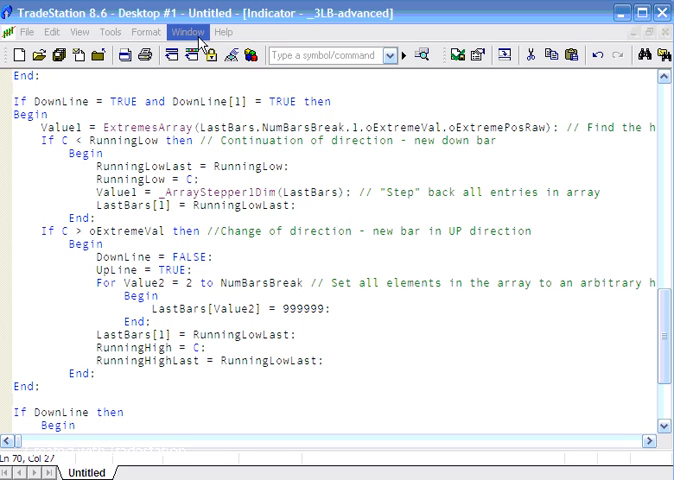
- Switch from the indicator code to the 10-minute E-mini S&P 500 chart window
left_click(196, 32)
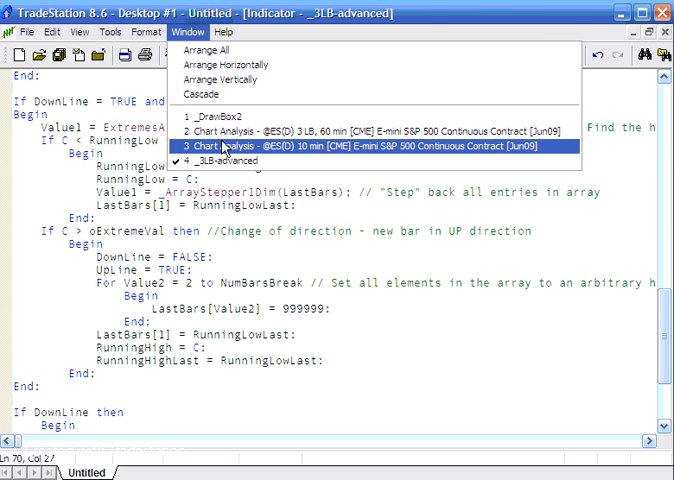
left_click(380, 146)
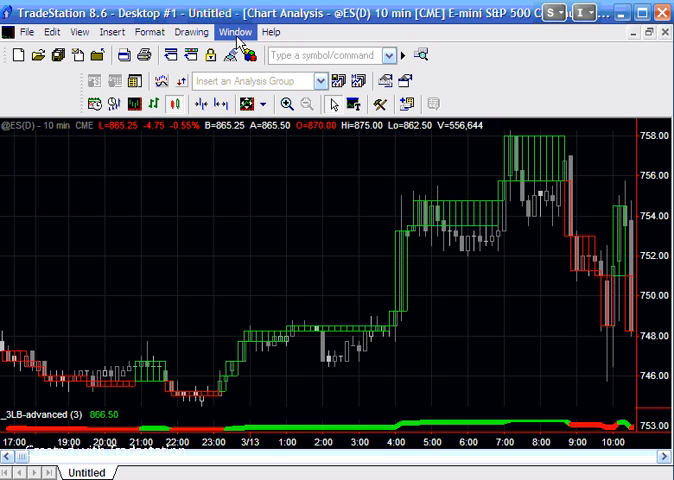
- Bring up the annotated chart labelled 'RUN ONCE If DownLine = TRUE and DownLine[1] = TRUE'
left_click(234, 32)
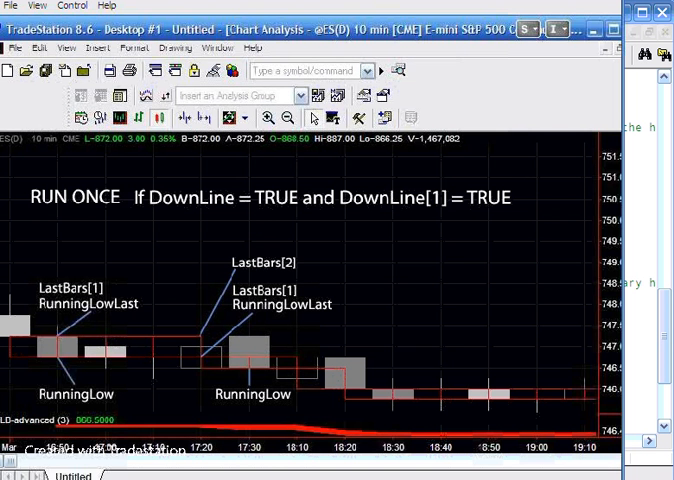
mouse_move(276, 360)
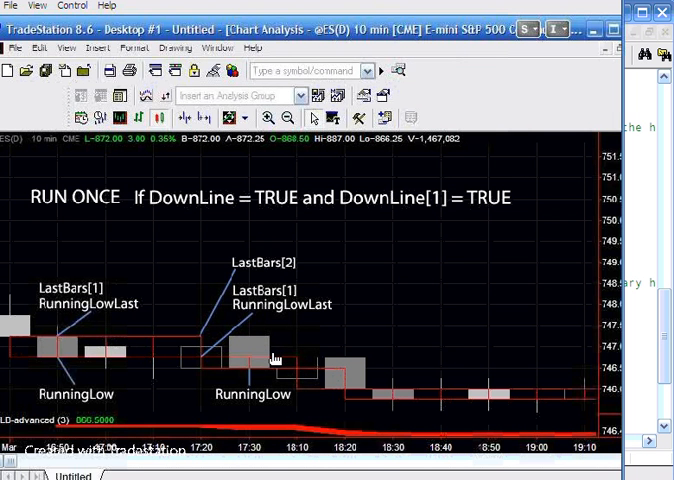
mouse_move(256, 376)
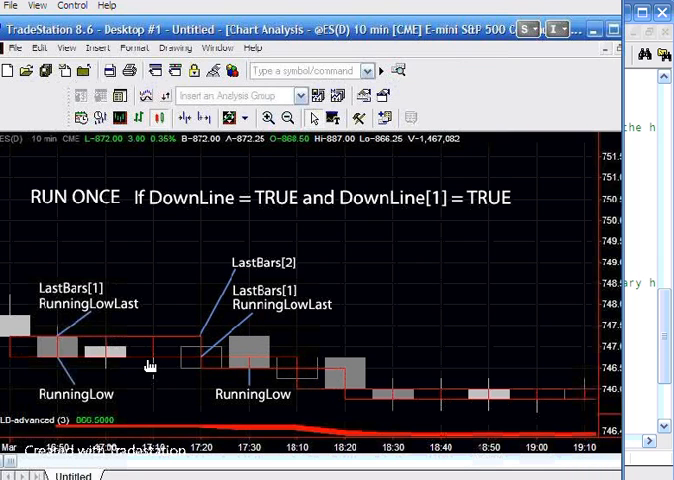
mouse_move(248, 380)
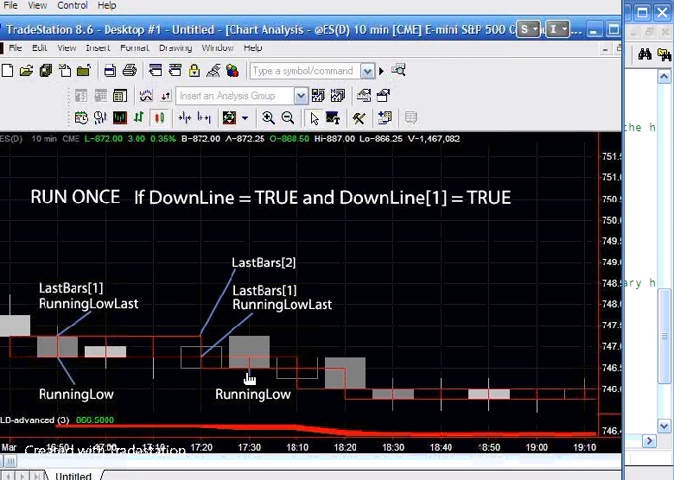
mouse_move(256, 378)
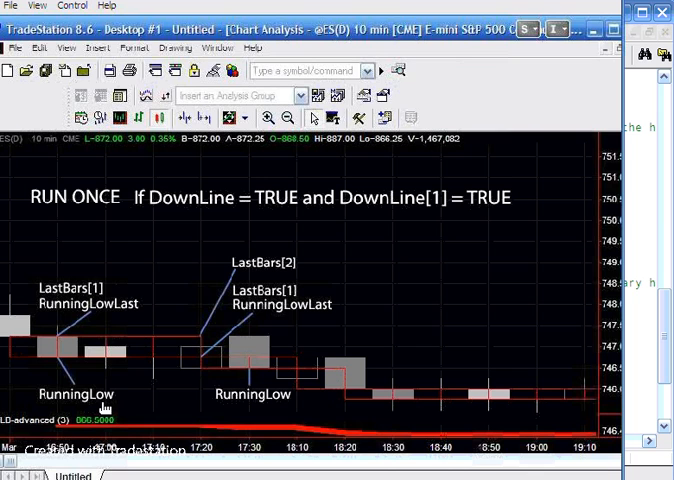
mouse_move(278, 304)
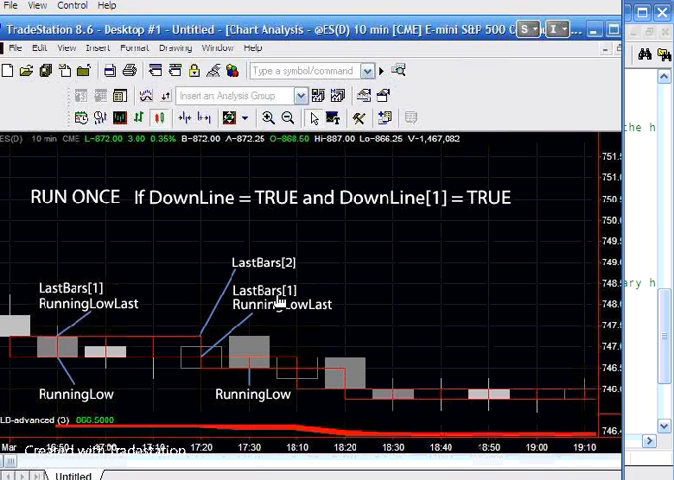
mouse_move(290, 300)
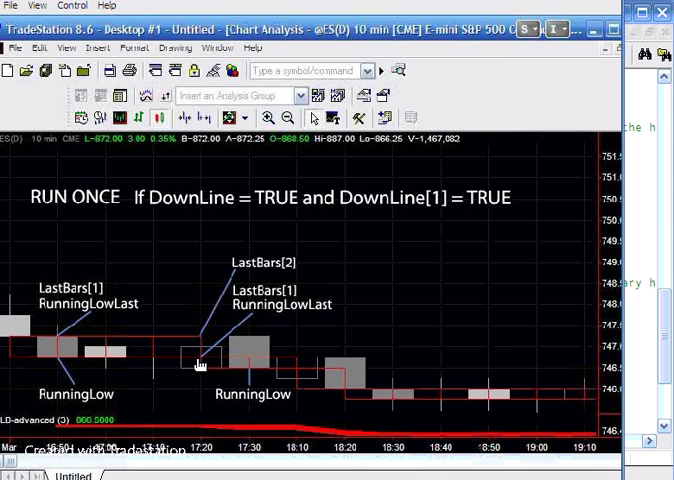
mouse_move(314, 272)
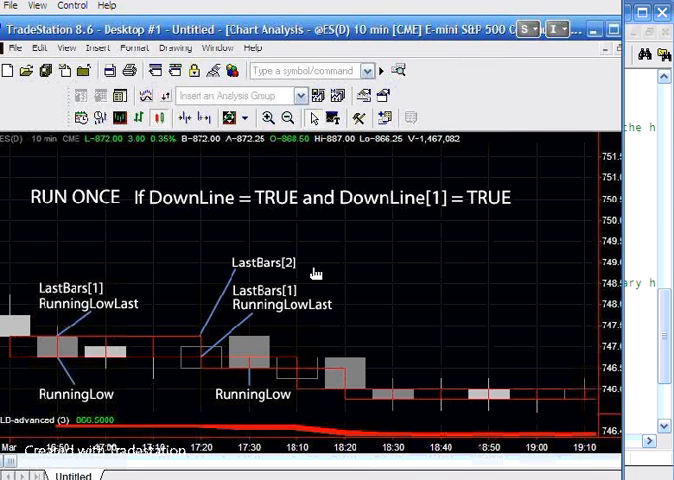
mouse_move(278, 300)
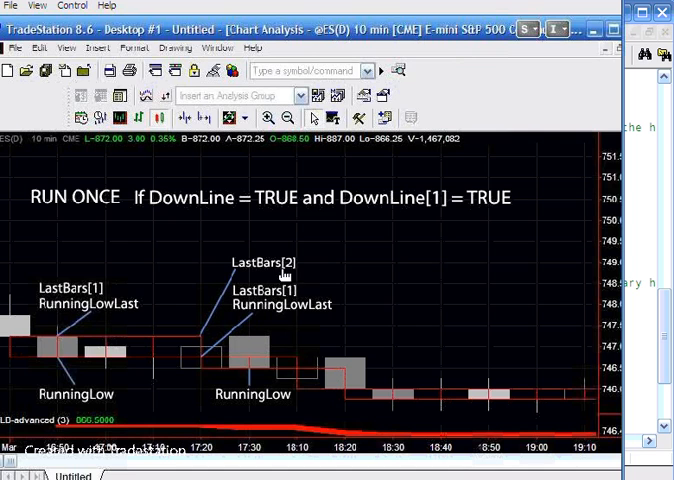
mouse_move(286, 366)
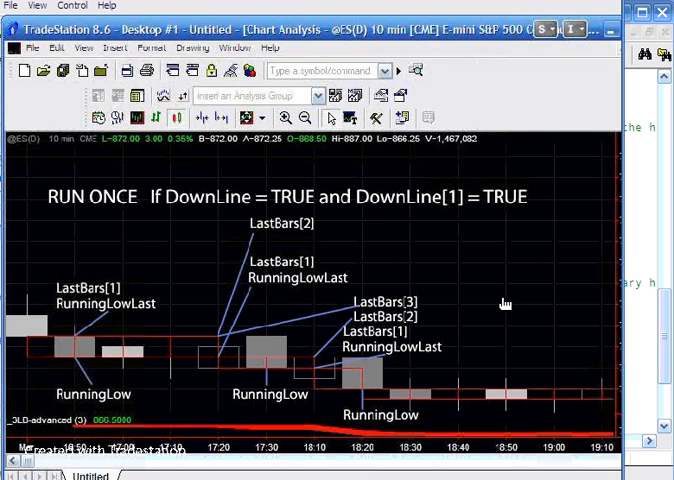
mouse_move(364, 396)
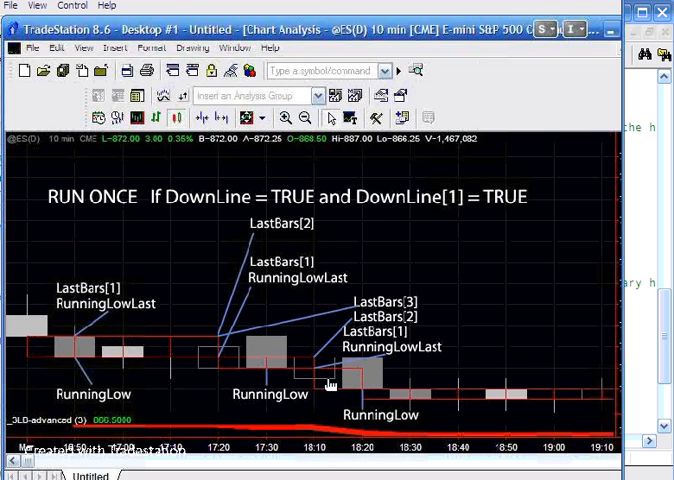
mouse_move(310, 380)
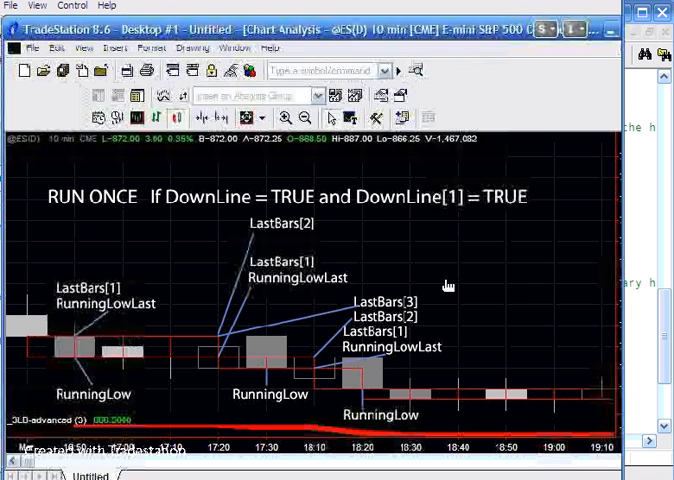
mouse_move(520, 288)
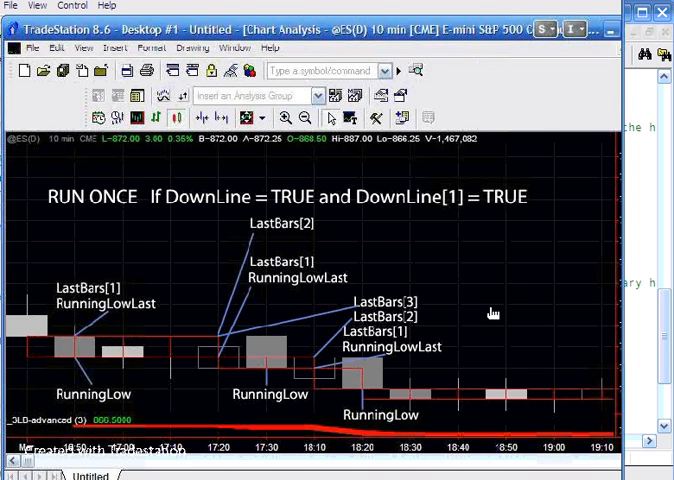
mouse_move(372, 380)
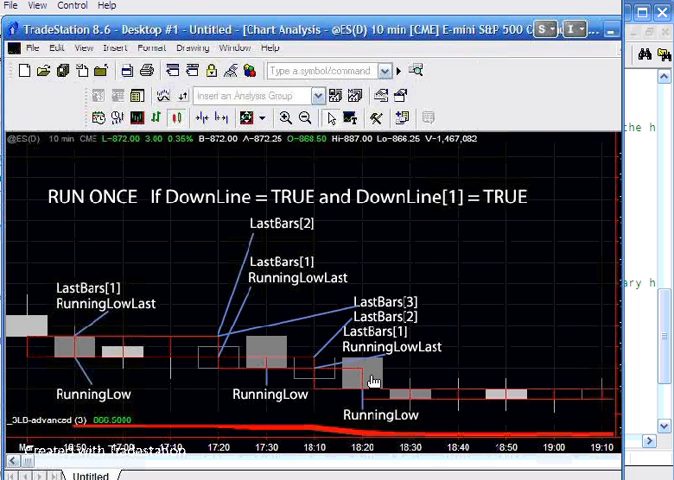
mouse_move(364, 396)
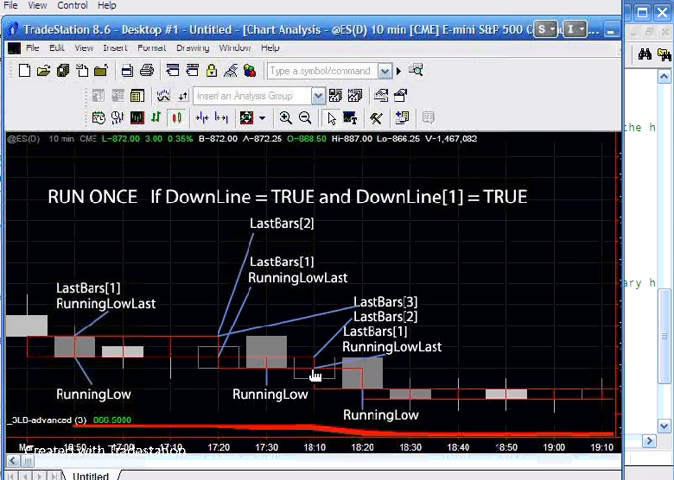
mouse_move(380, 340)
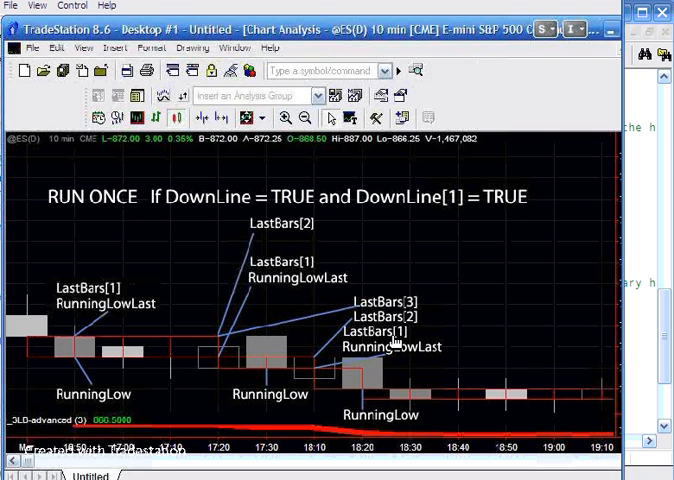
mouse_move(398, 328)
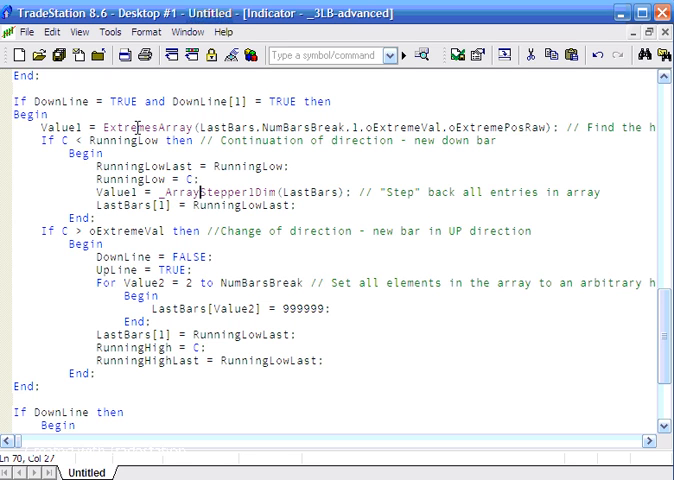
mouse_move(186, 38)
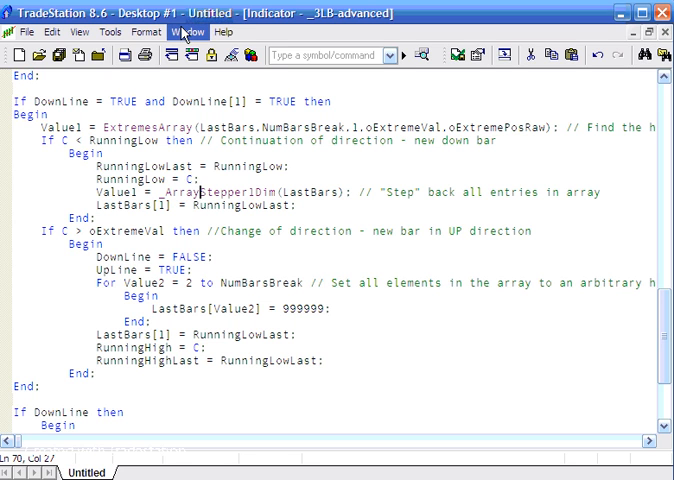
- Bring up the list of open windows from the _3LB-advanced code editor
left_click(190, 32)
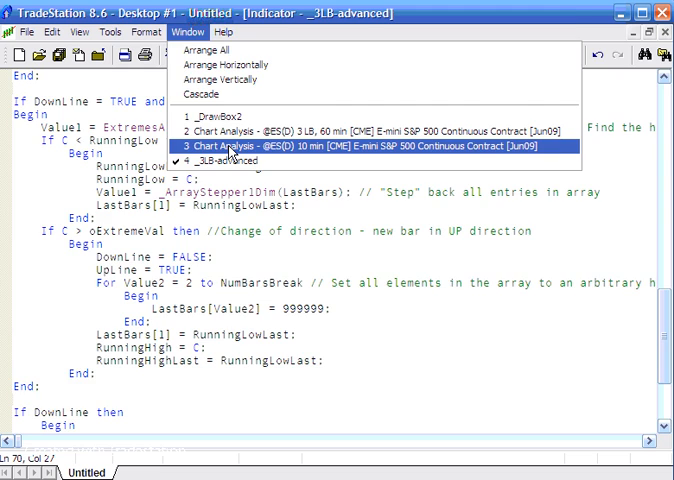
left_click(364, 144)
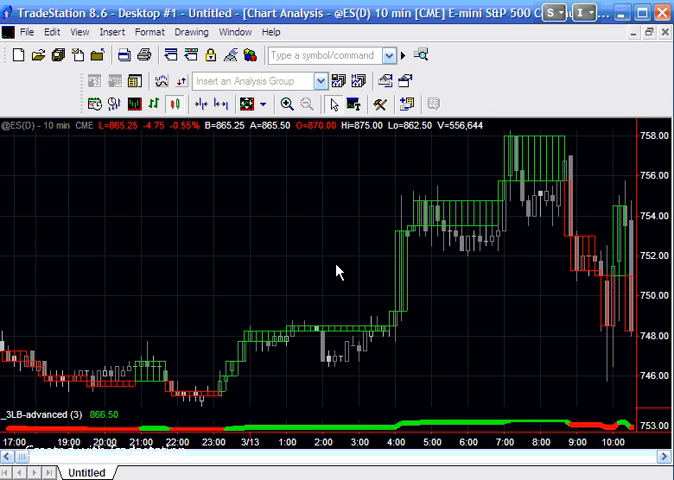
mouse_move(412, 356)
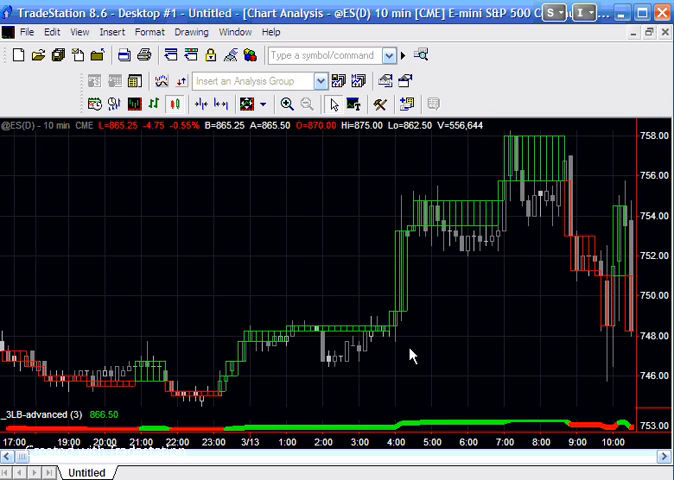
mouse_move(144, 330)
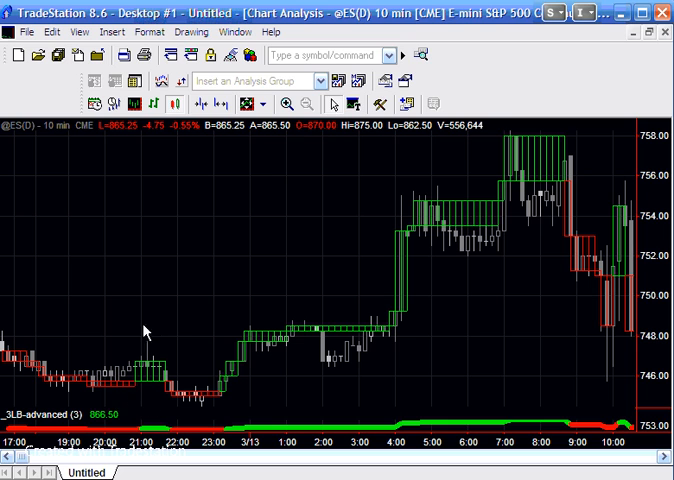
mouse_move(140, 396)
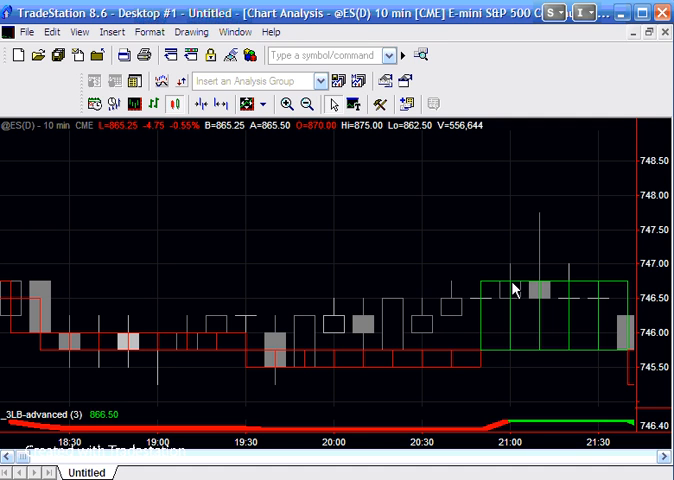
left_click(306, 104)
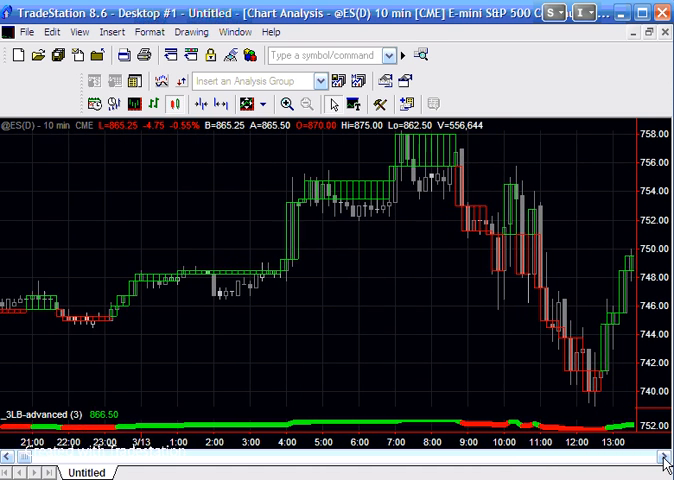
left_click(662, 456)
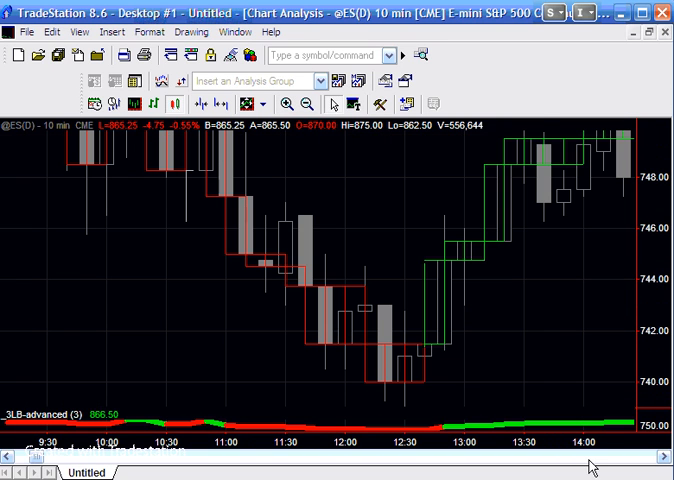
mouse_move(240, 196)
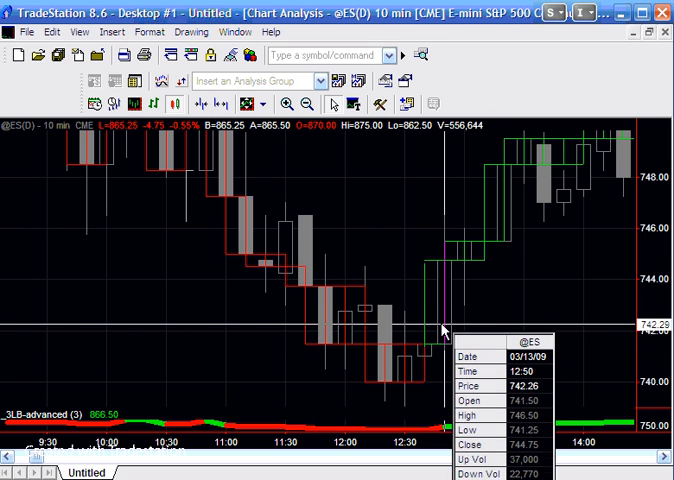
mouse_move(438, 284)
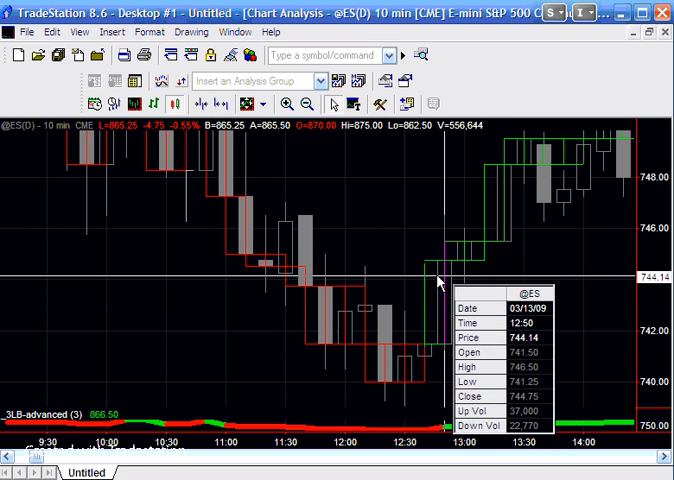
mouse_move(316, 276)
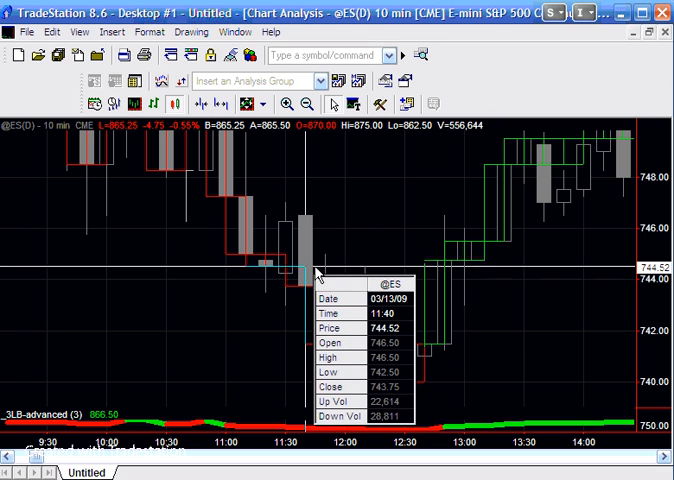
mouse_move(316, 274)
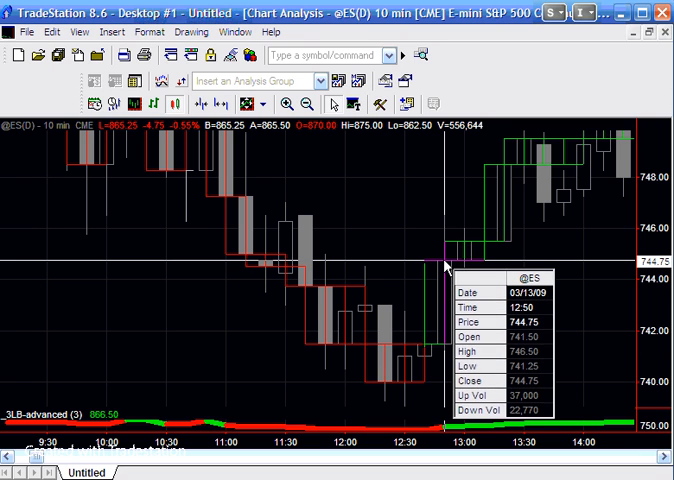
mouse_move(438, 292)
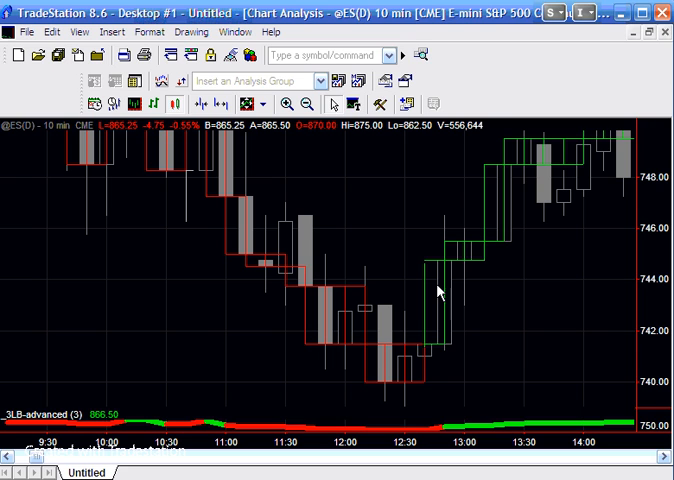
mouse_move(304, 400)
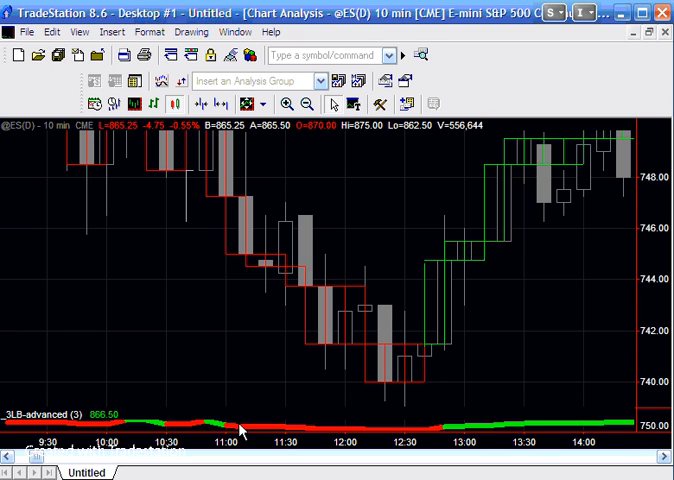
mouse_move(284, 444)
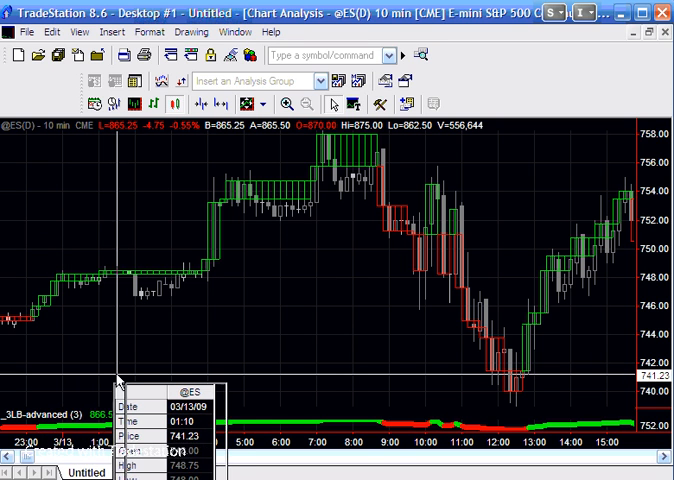
mouse_move(218, 350)
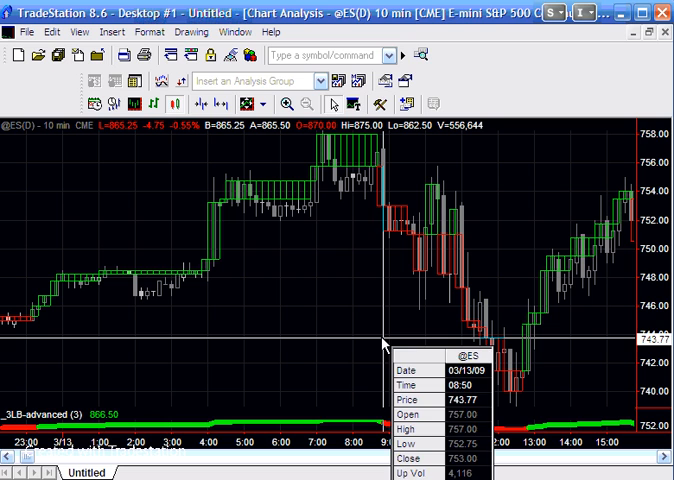
mouse_move(384, 344)
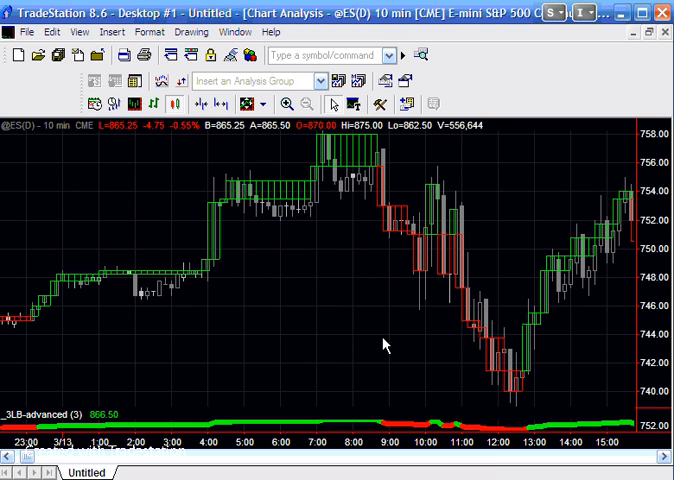